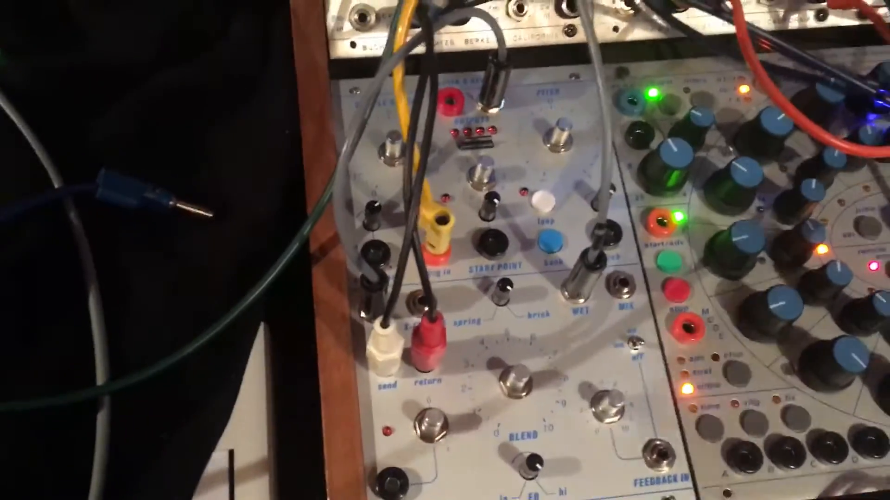
pyautogui.moveTo(432, 170)
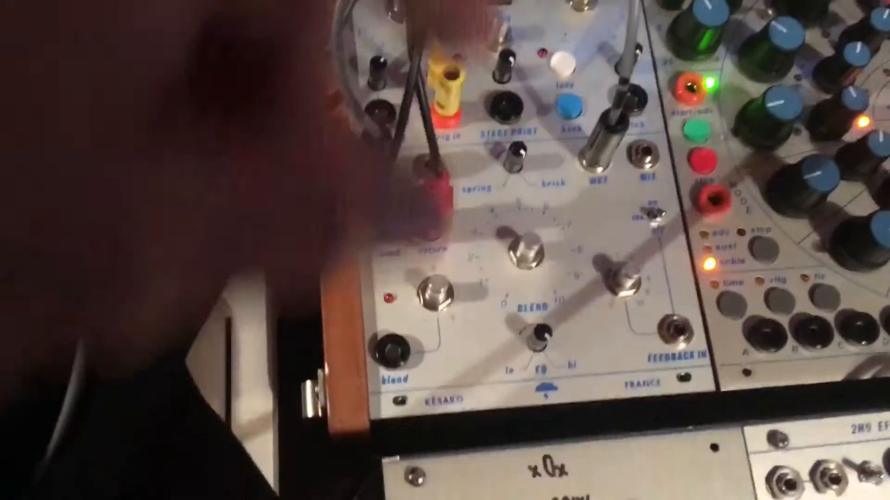